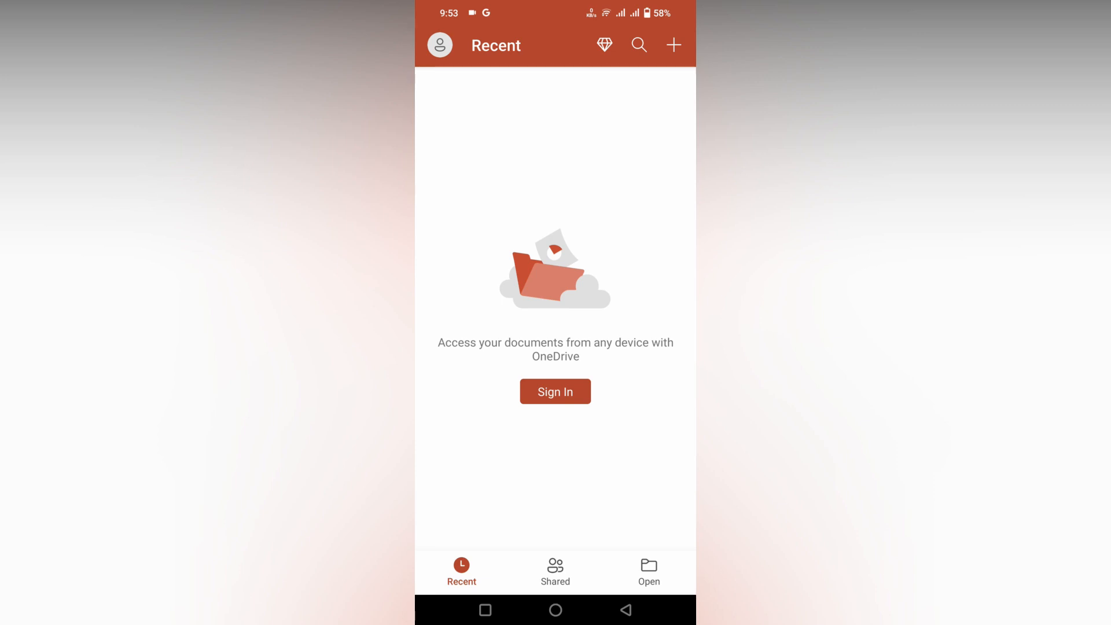
Create a new Madison-themed presentation and add a second title-and-content slide
left_click(672, 46)
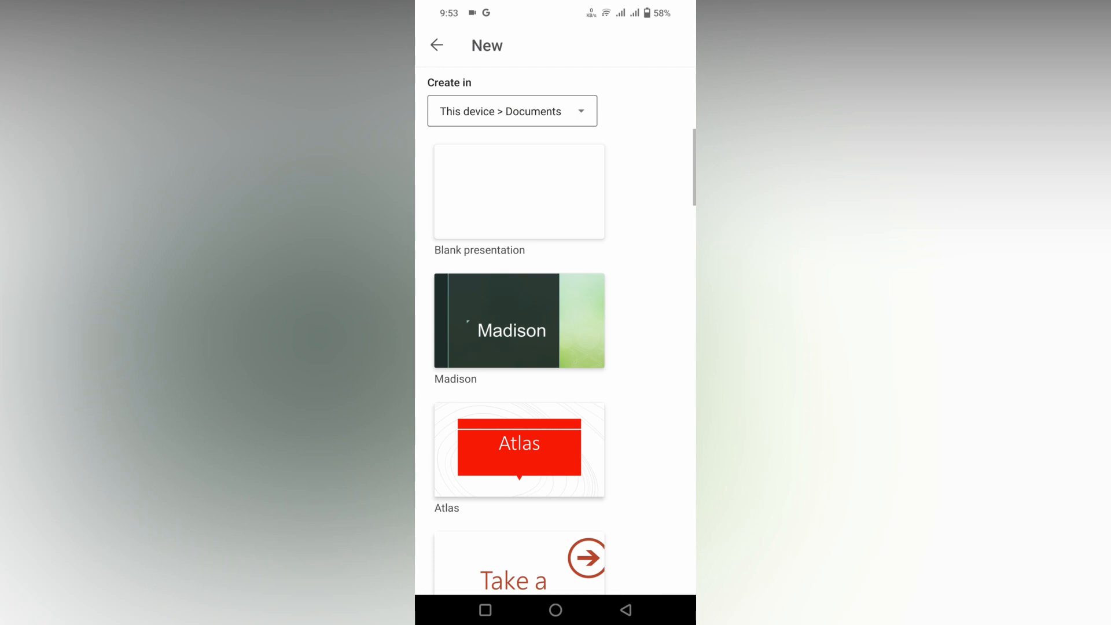
left_click(518, 192)
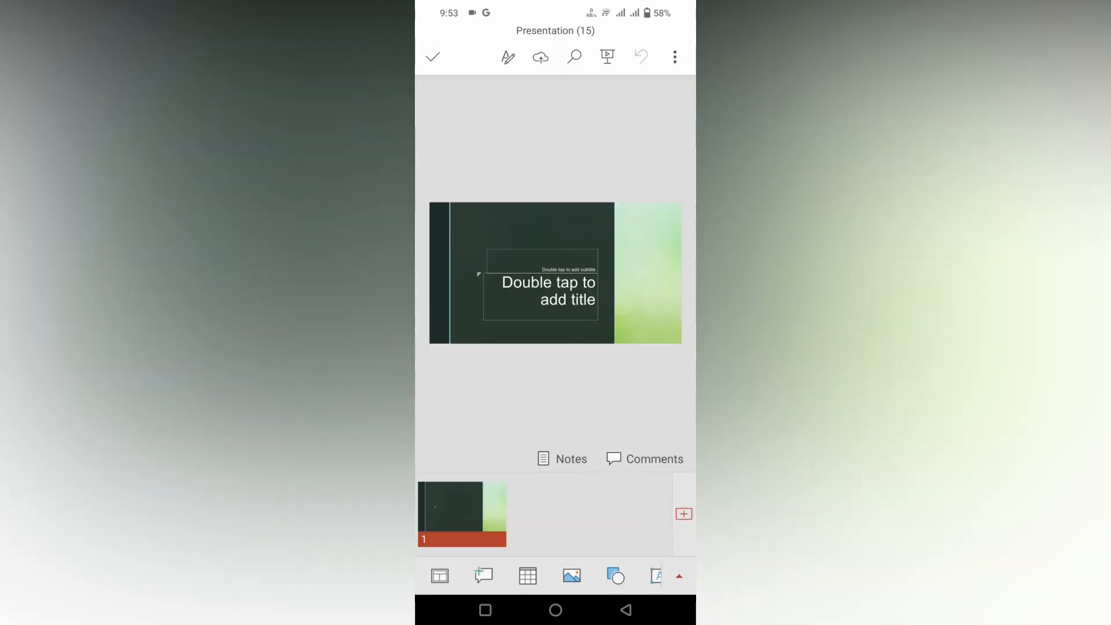
left_click(683, 514)
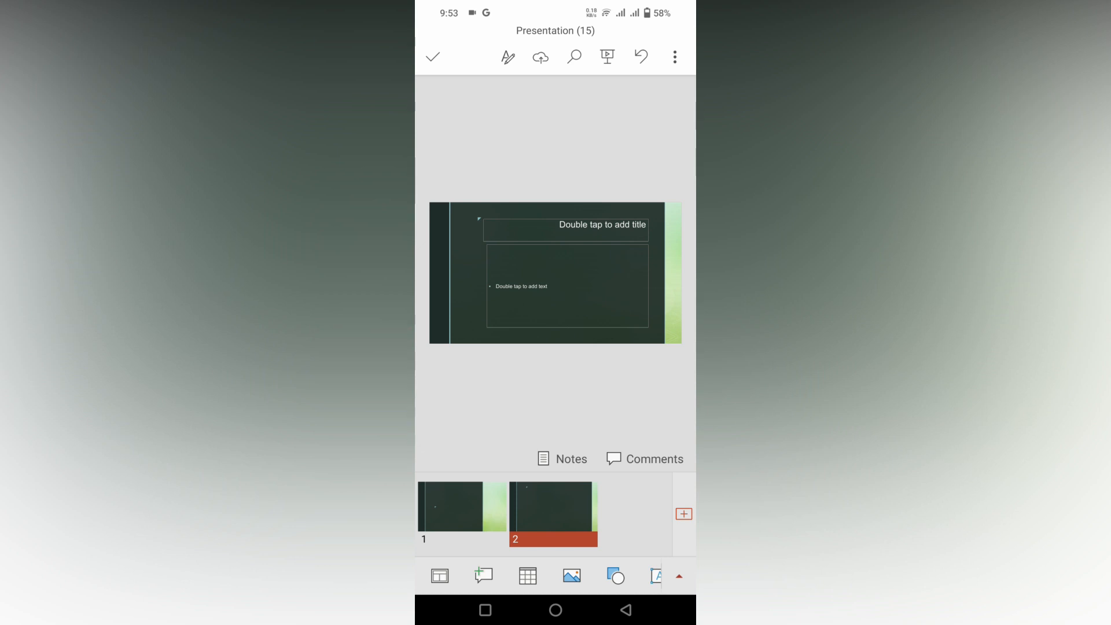
left_click(432, 56)
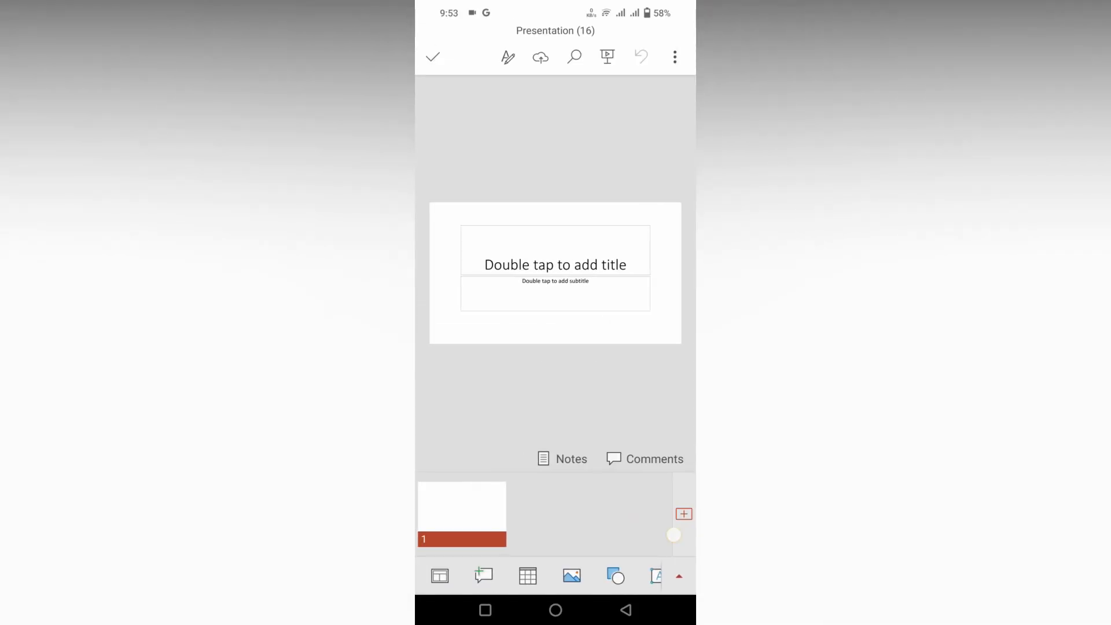
Add a Title and Content slide to the blank deck to hold the pasted paragraph
left_click(683, 513)
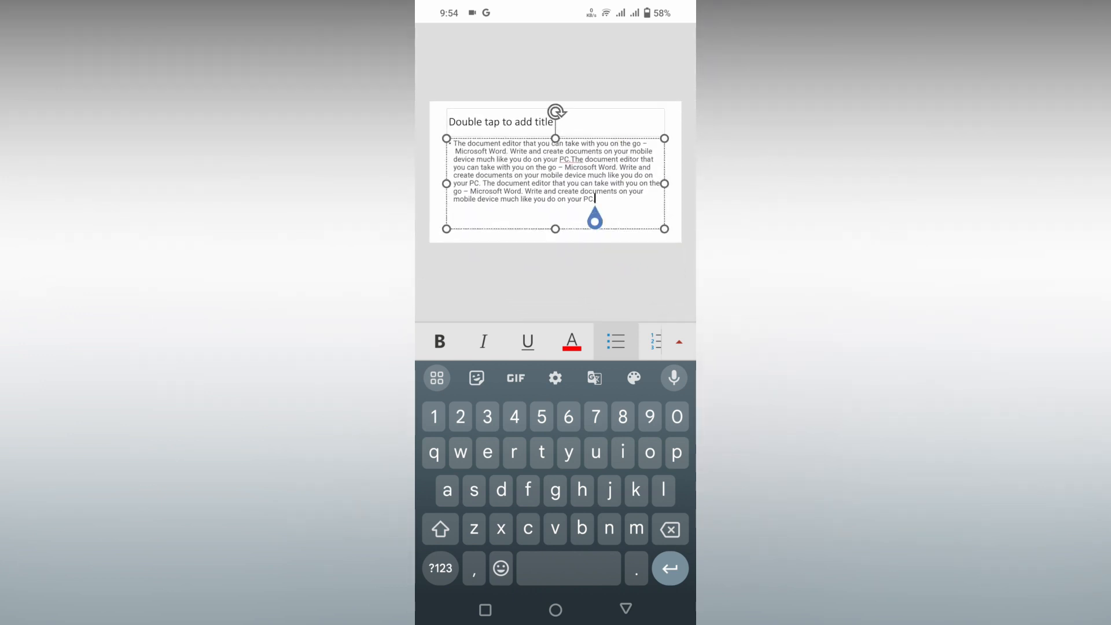
Select the entire body paragraph and bring up the Home paragraph alignment options
double_click(496, 150)
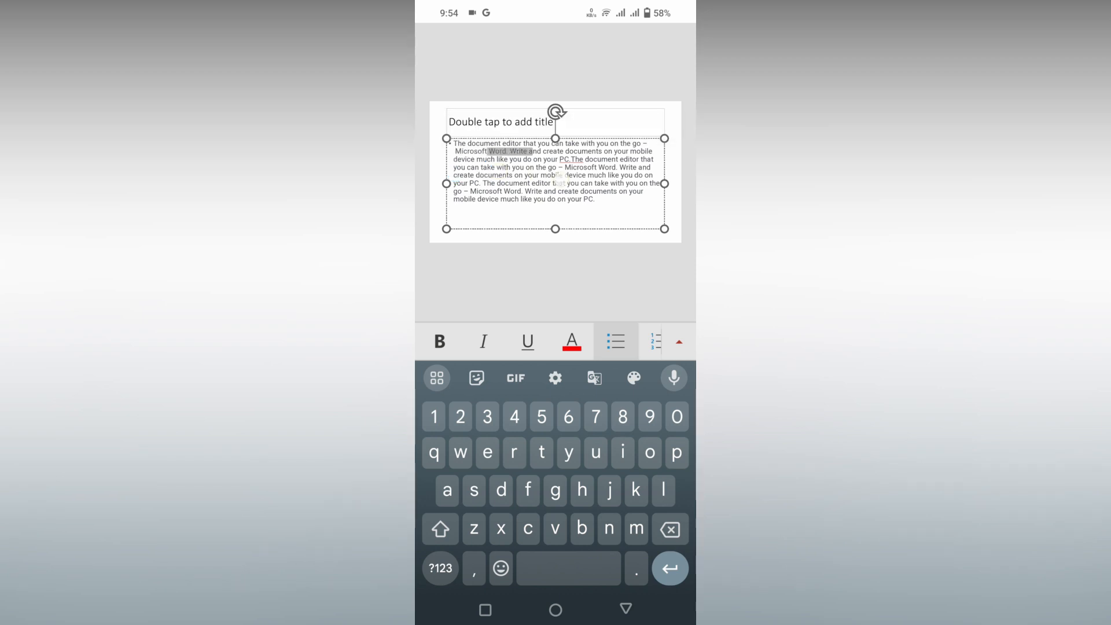
left_click(554, 170)
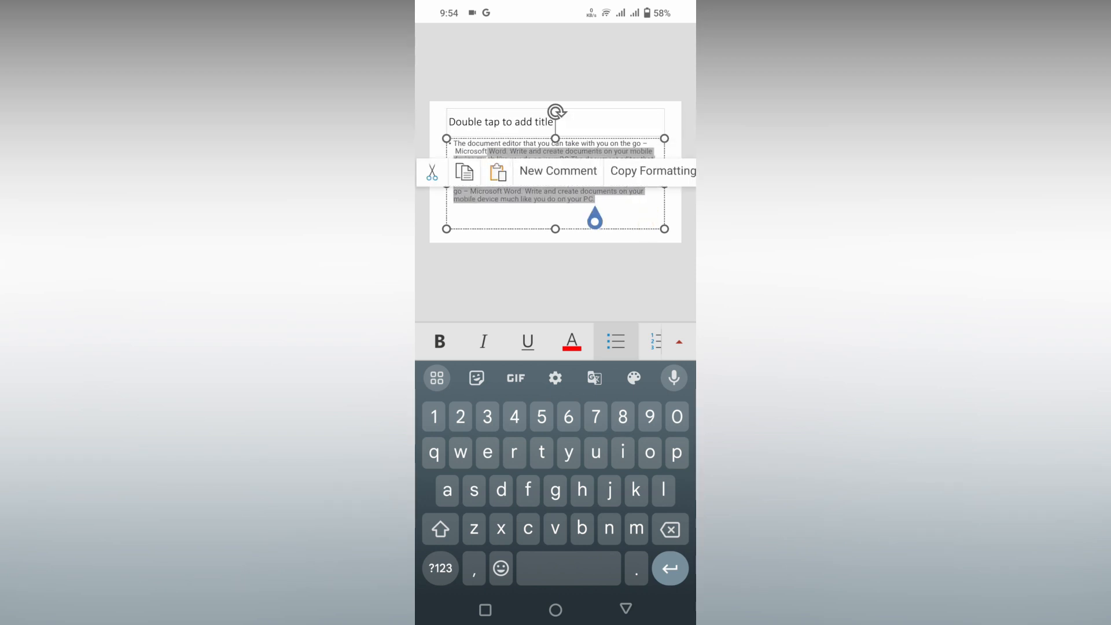
left_click(496, 171)
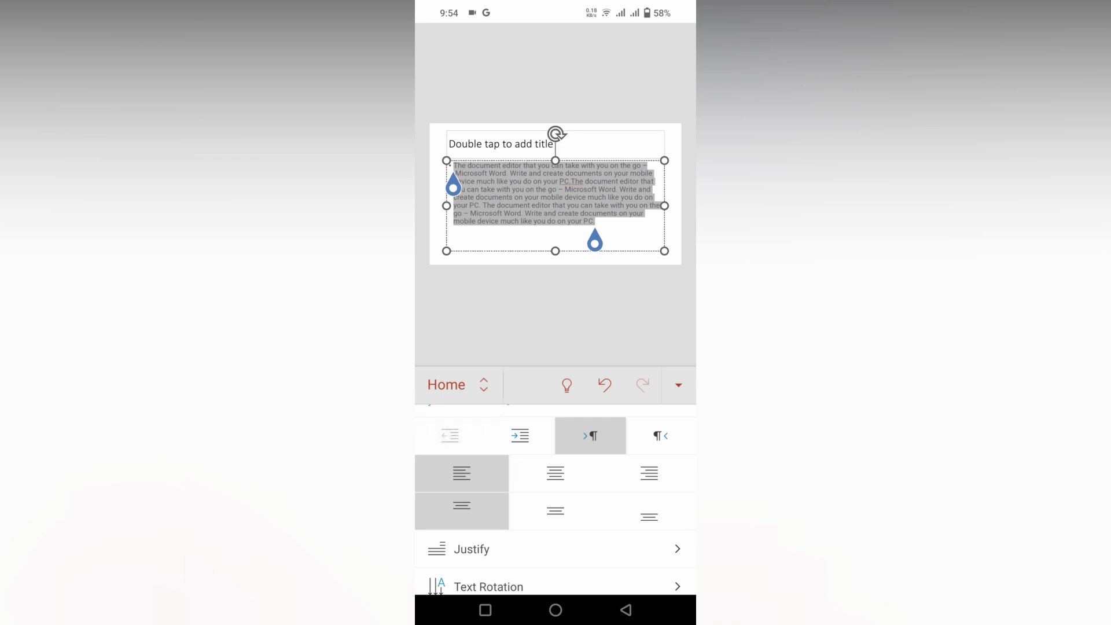
Align the body paragraph right, left, right again, and finally center it
left_click(647, 474)
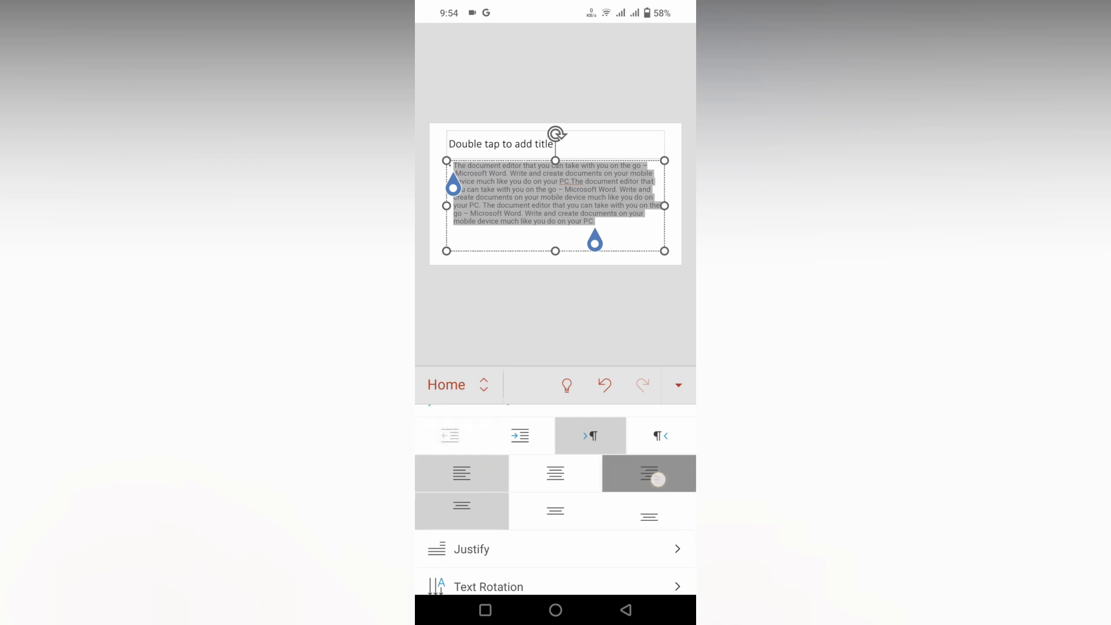
left_click(648, 474)
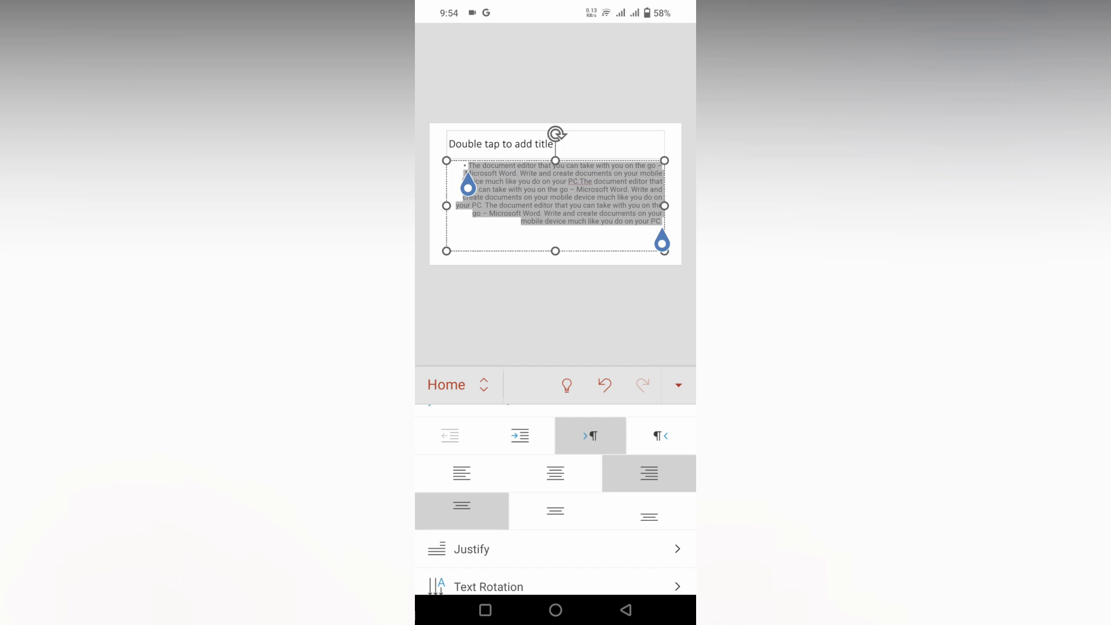
left_click(555, 473)
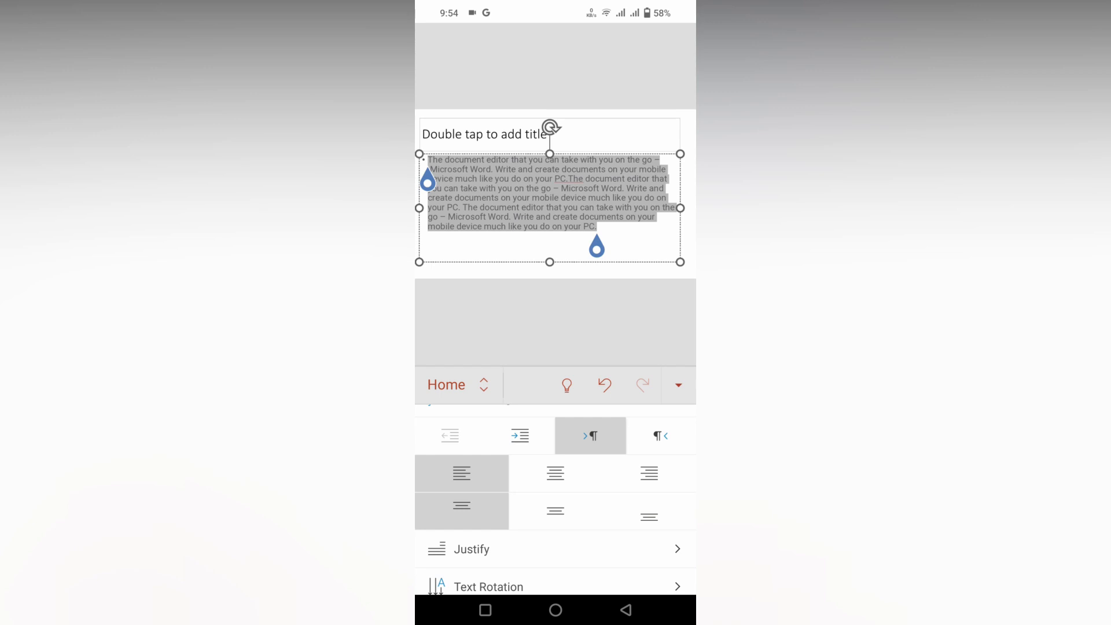
left_click(648, 473)
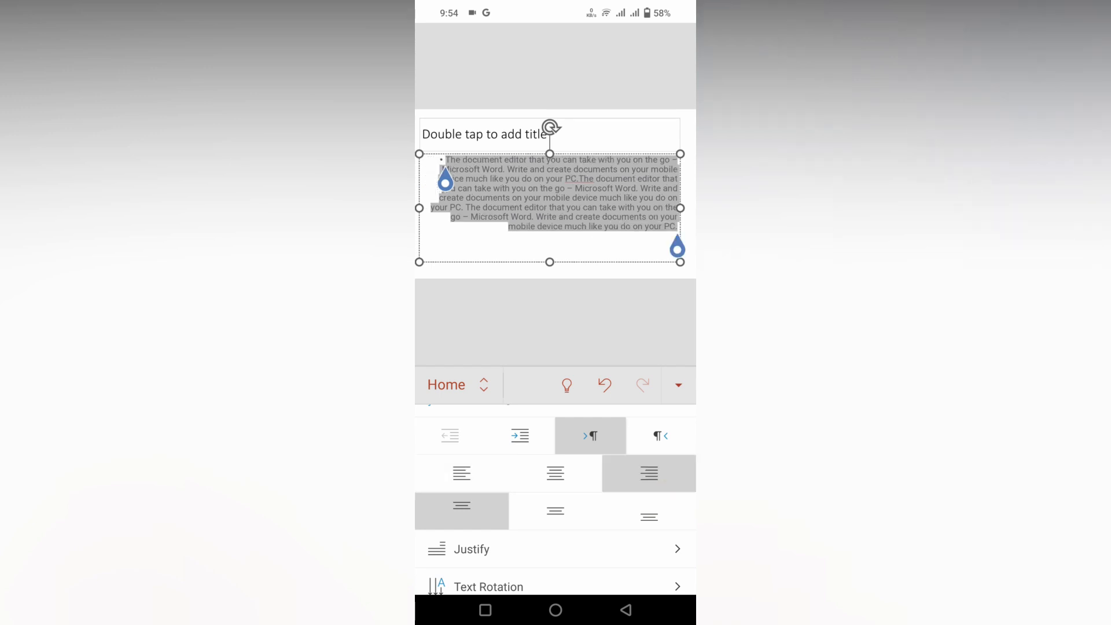
left_click(554, 473)
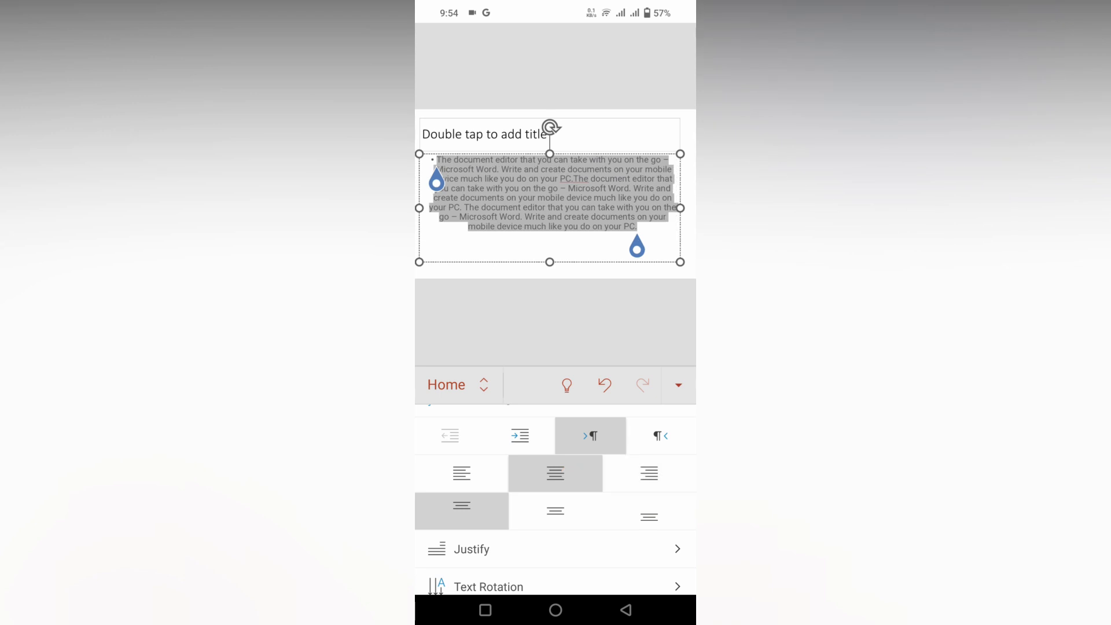